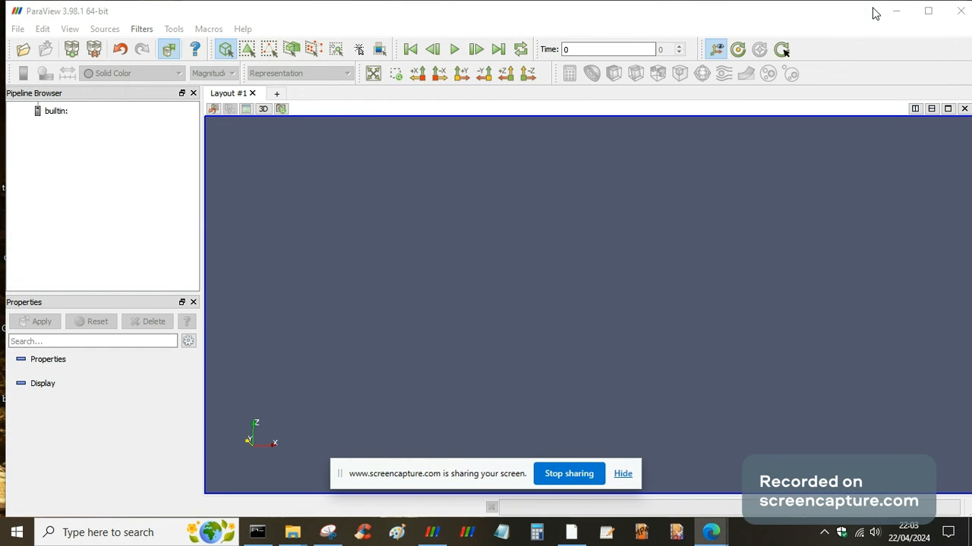
{"action": "mouse_move", "coordinate": [353, 510]}
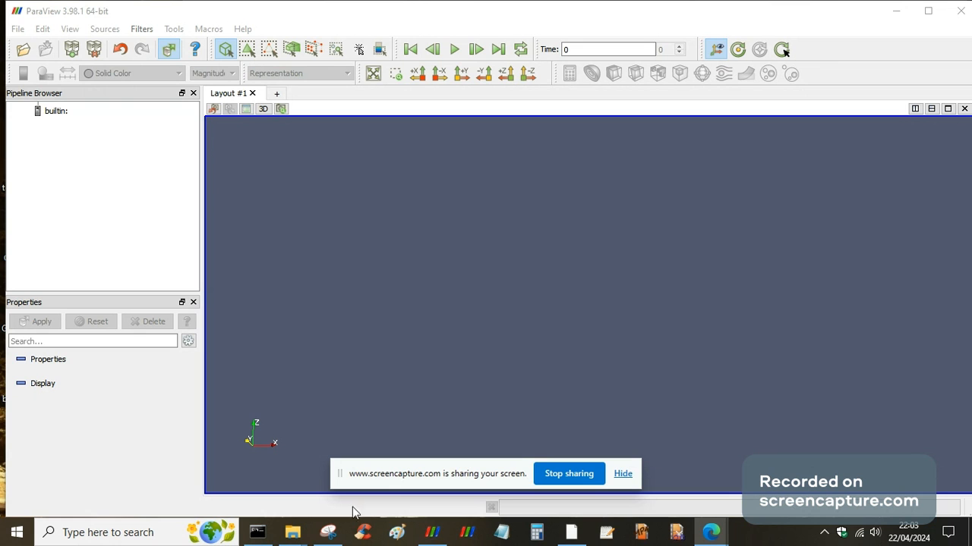
{"action": "mouse_move", "coordinate": [291, 531]}
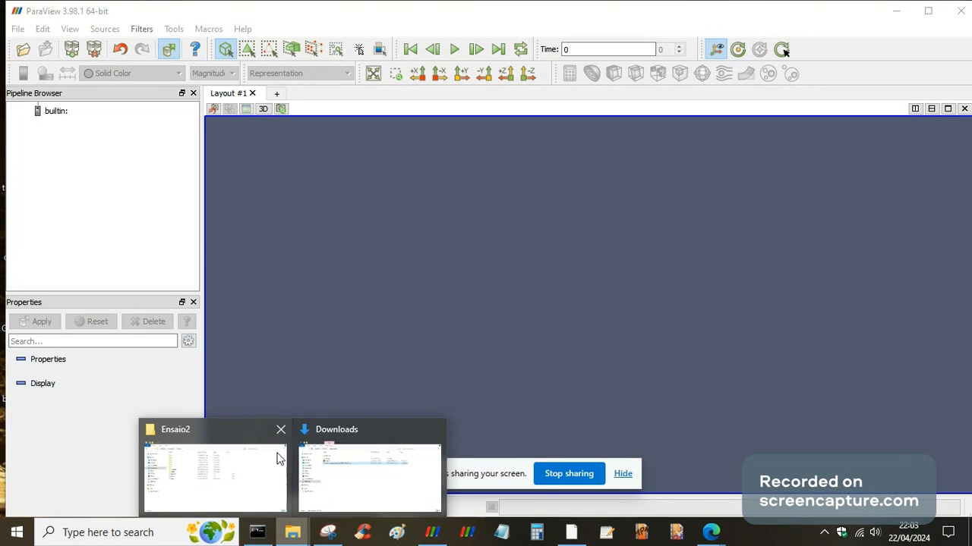
Step: Bring up the Downloads window and browse the Ensaio2 case folder with its temp.foam file
{"action": "left_click", "coordinate": [369, 471]}
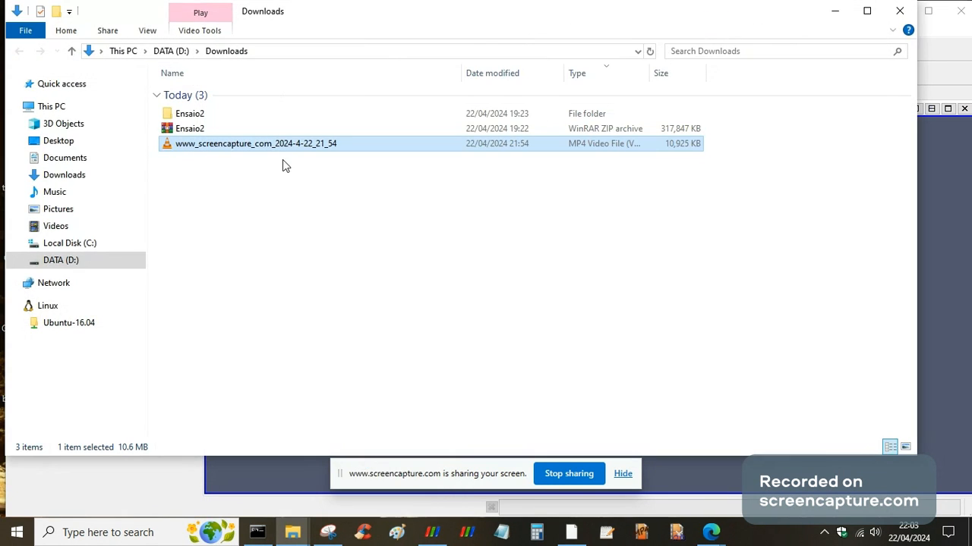
{"action": "mouse_move", "coordinate": [291, 532]}
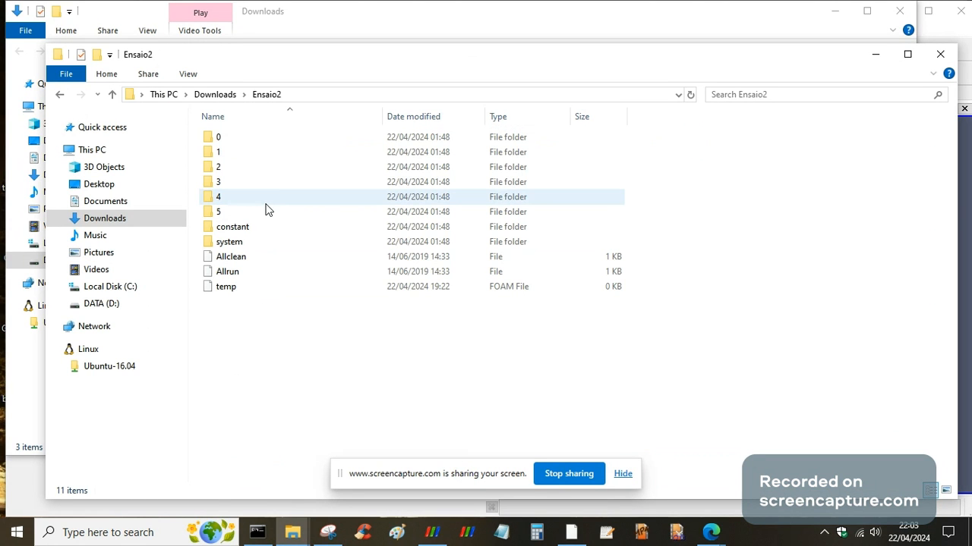
{"action": "left_click", "coordinate": [261, 357]}
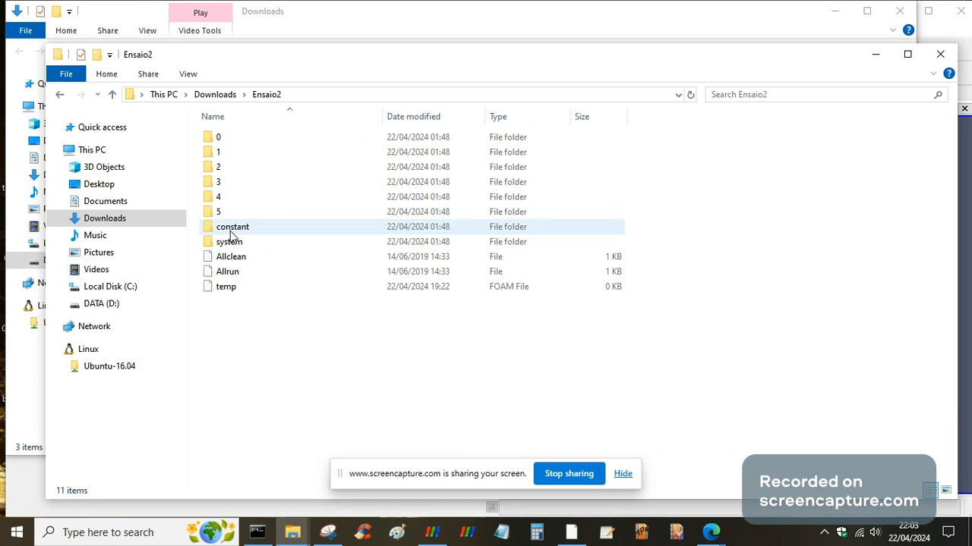
{"action": "mouse_move", "coordinate": [226, 286]}
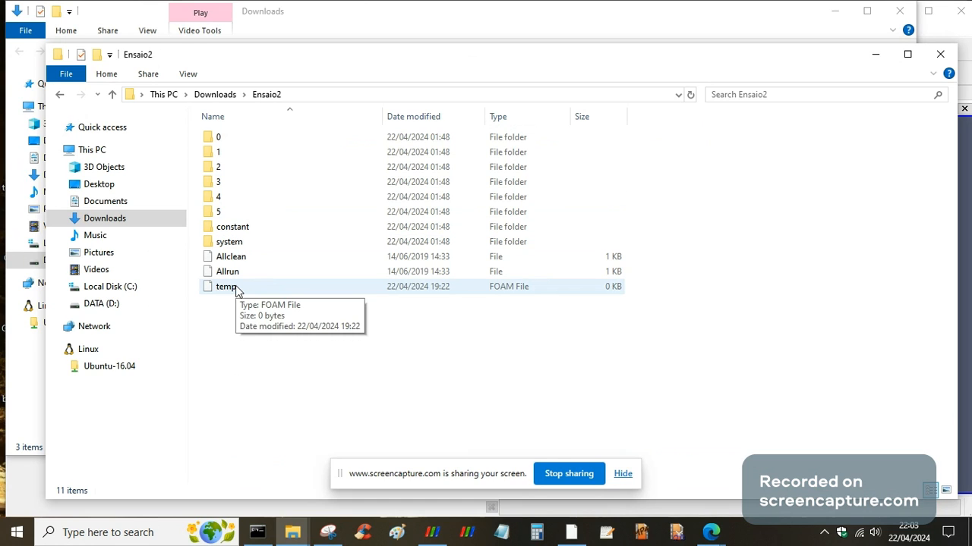
{"action": "mouse_move", "coordinate": [221, 293]}
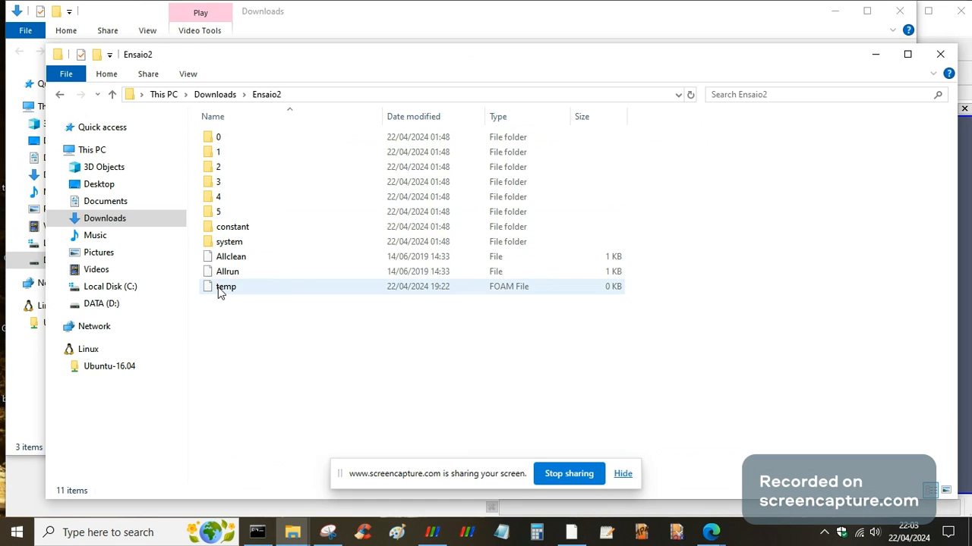
{"action": "mouse_move", "coordinate": [243, 291]}
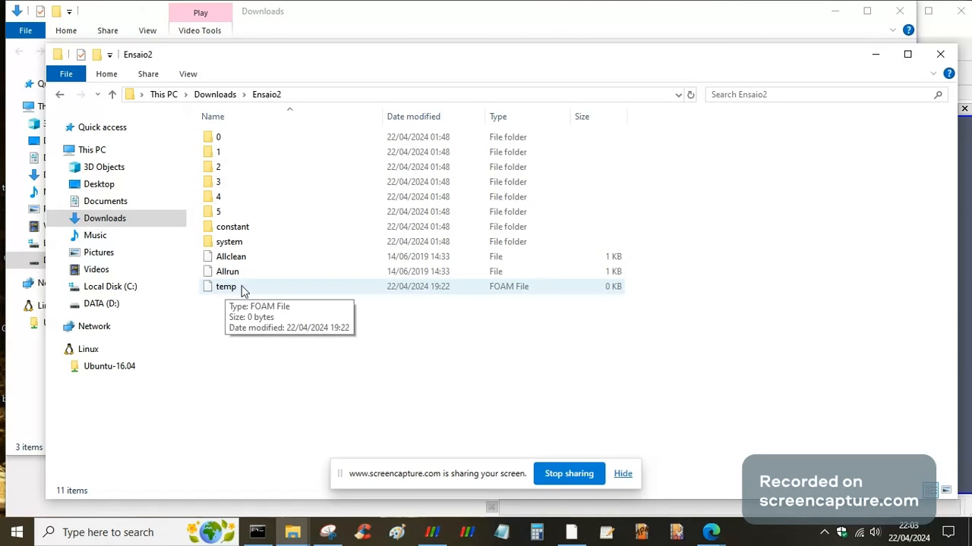
{"action": "mouse_move", "coordinate": [252, 306]}
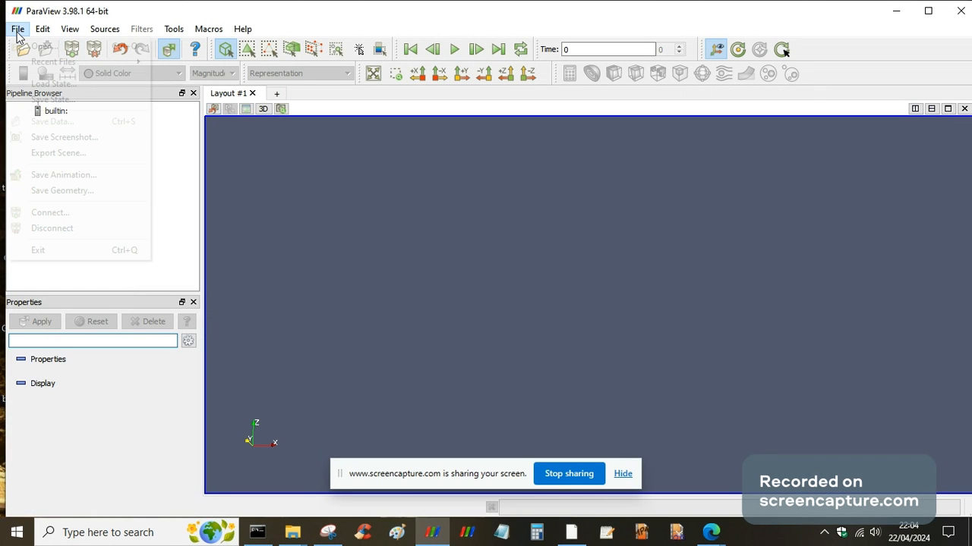
Step: Load D:/Downloads/Ensaio2/temp.foam into ParaView and close the Output Messages warnings
{"action": "left_click", "coordinate": [45, 46]}
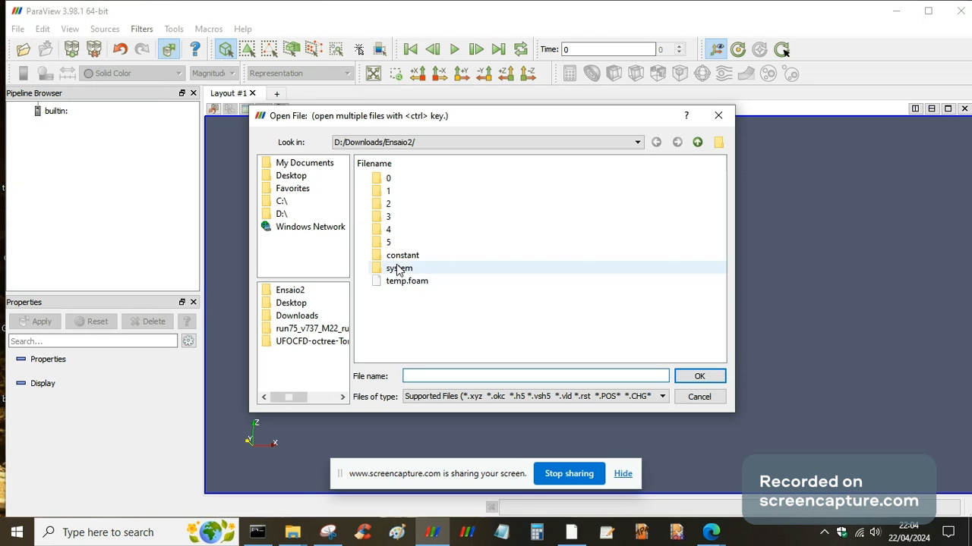
{"action": "mouse_move", "coordinate": [406, 280]}
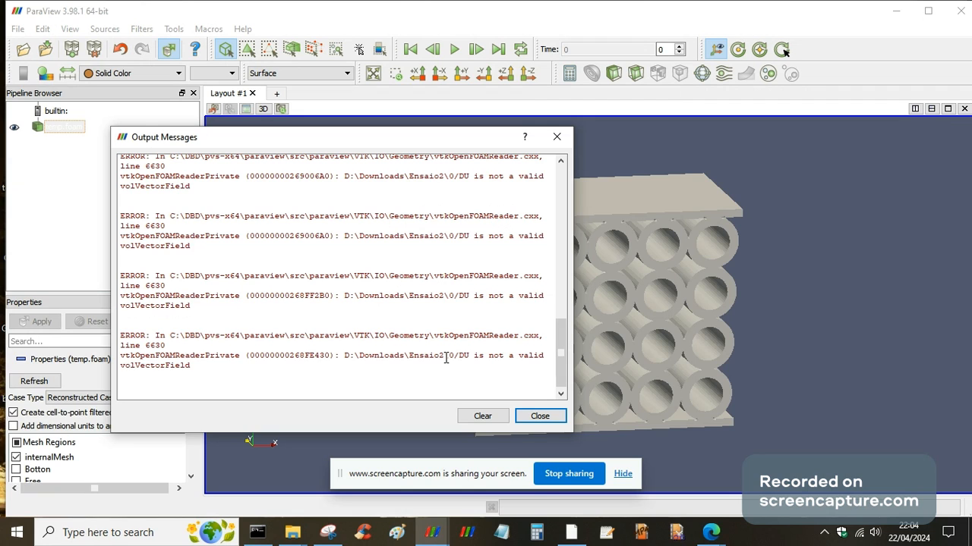
{"action": "mouse_move", "coordinate": [520, 384]}
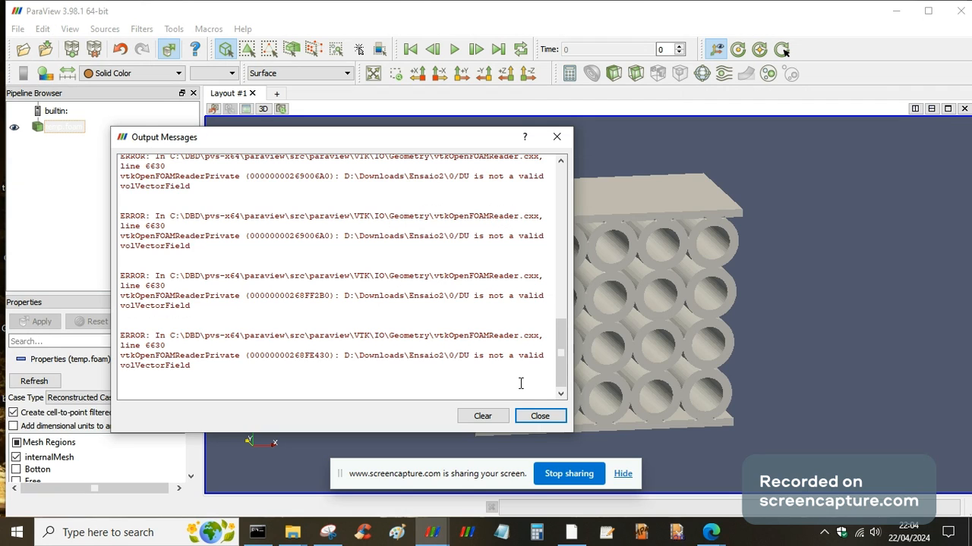
{"action": "left_click", "coordinate": [540, 416]}
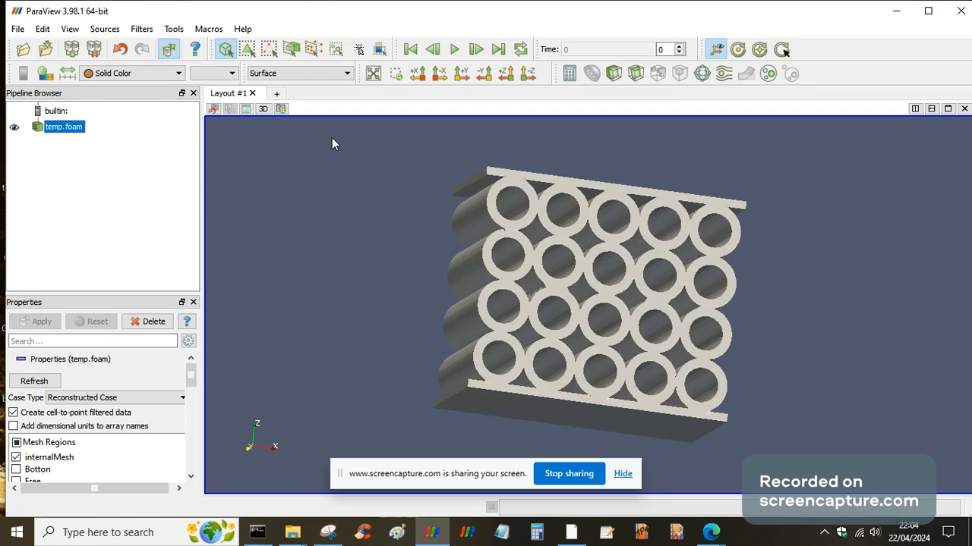
{"action": "left_click", "coordinate": [300, 73]}
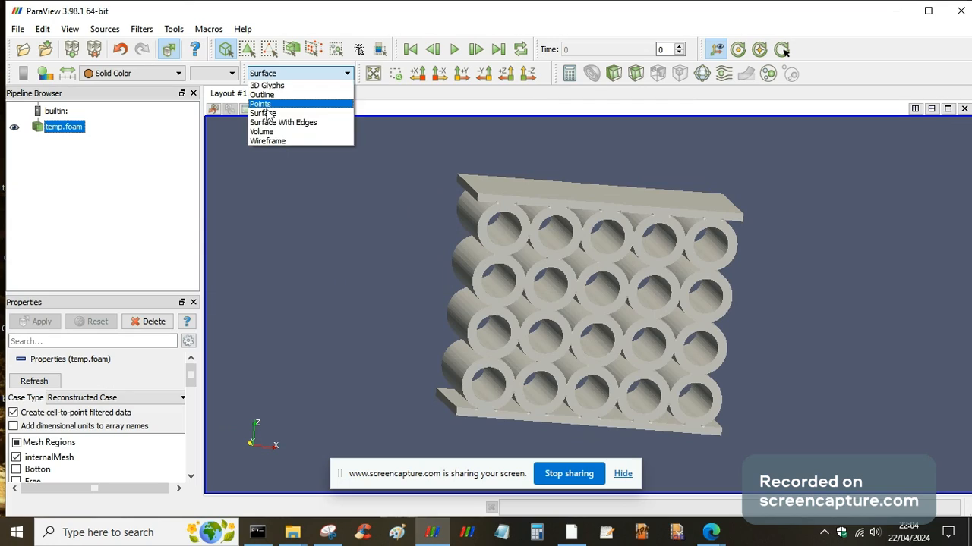
{"action": "left_click", "coordinate": [284, 122]}
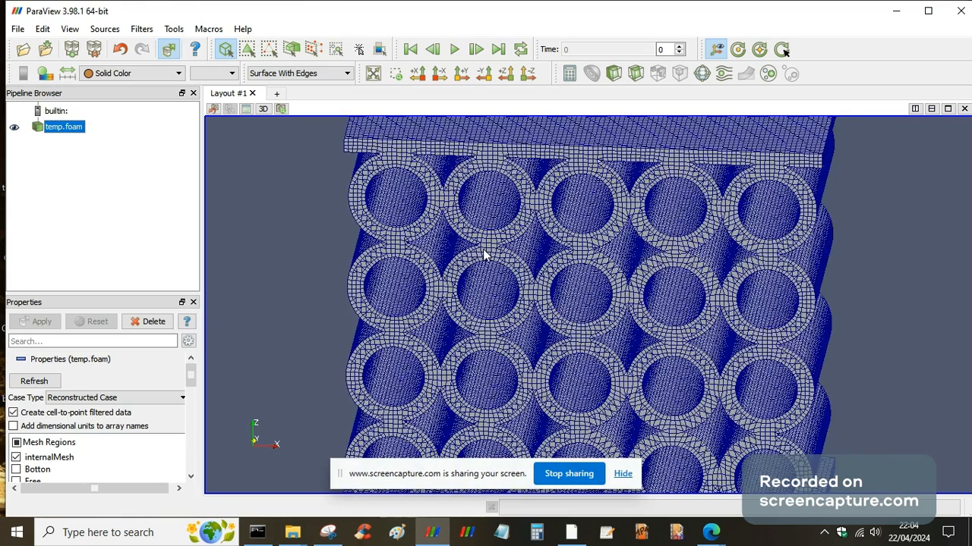
{"action": "left_click_drag", "start_coordinate": [486, 258], "coordinate": [501, 266]}
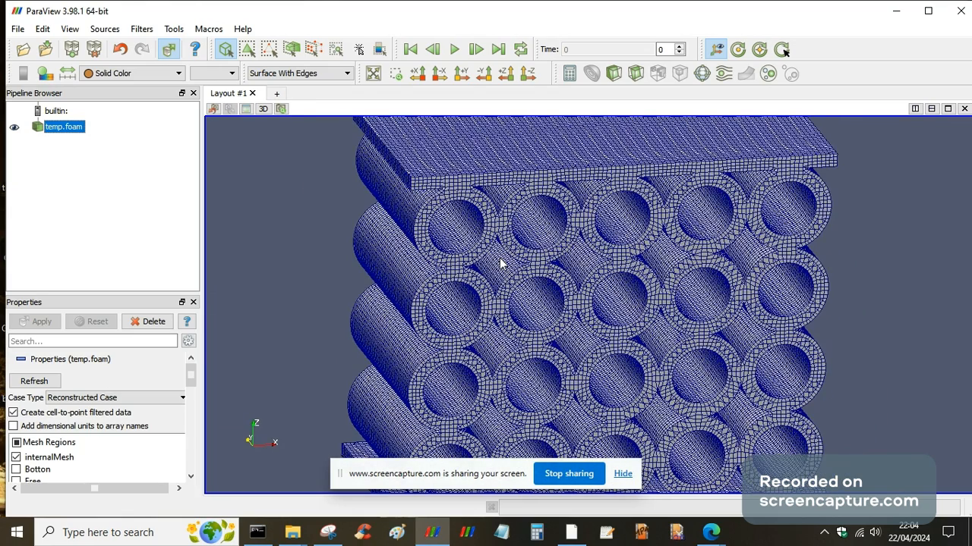
{"action": "left_click", "coordinate": [348, 73]}
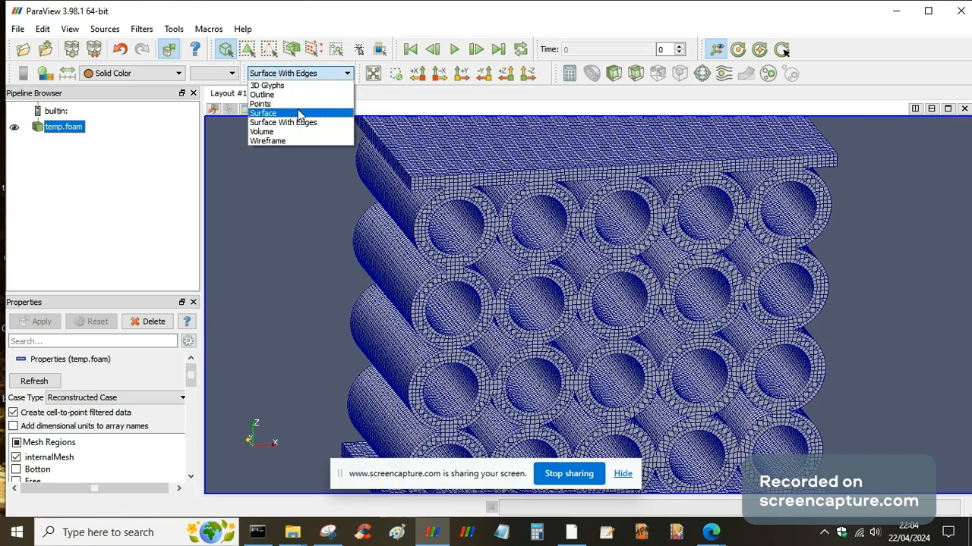
{"action": "left_click", "coordinate": [263, 112]}
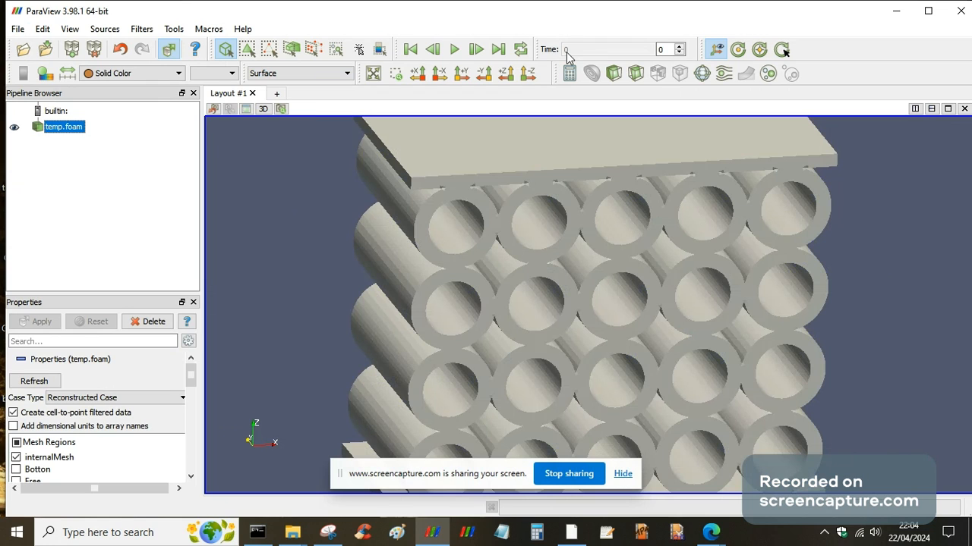
{"action": "mouse_move", "coordinate": [571, 57]}
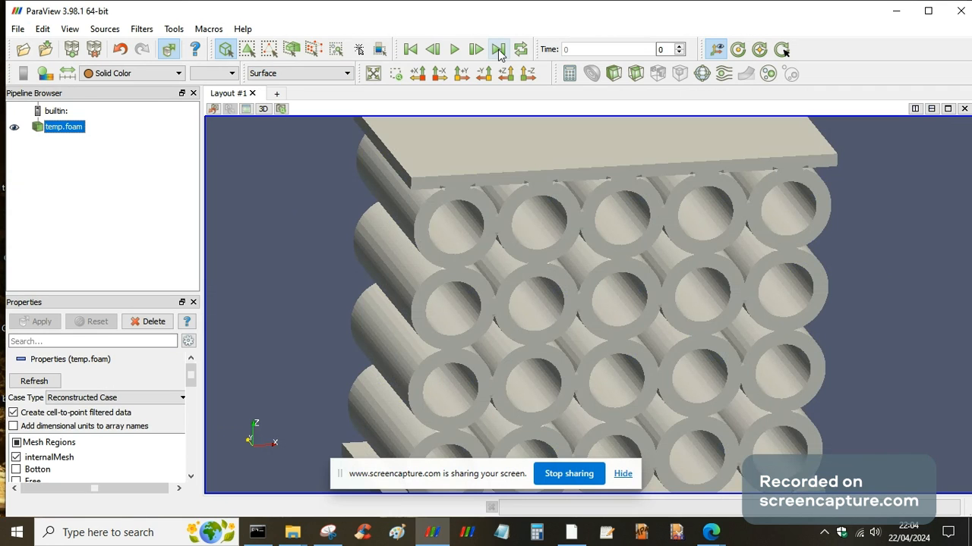
Step: Jump to final time step 5 and colour the tube bank by U (Magnitude)
{"action": "left_click", "coordinate": [499, 48]}
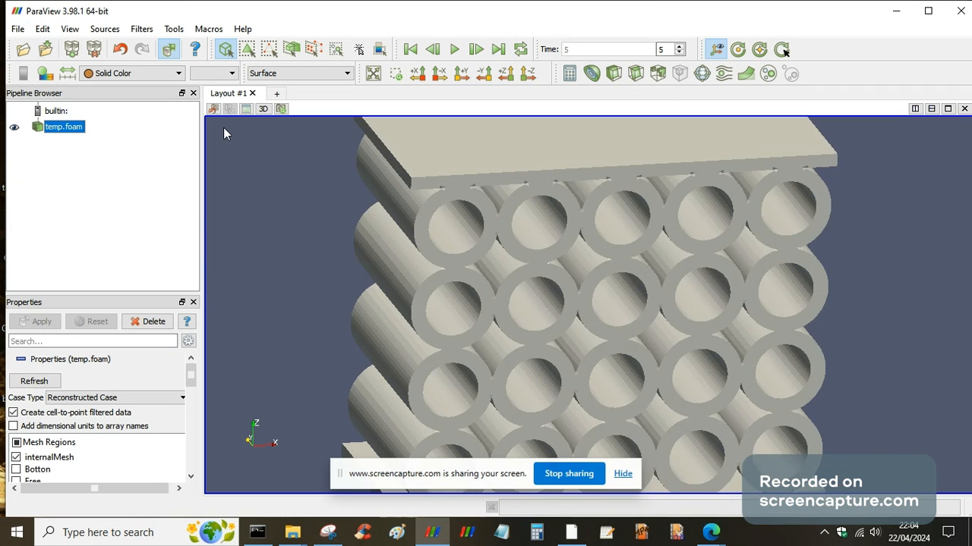
{"action": "left_click", "coordinate": [132, 73]}
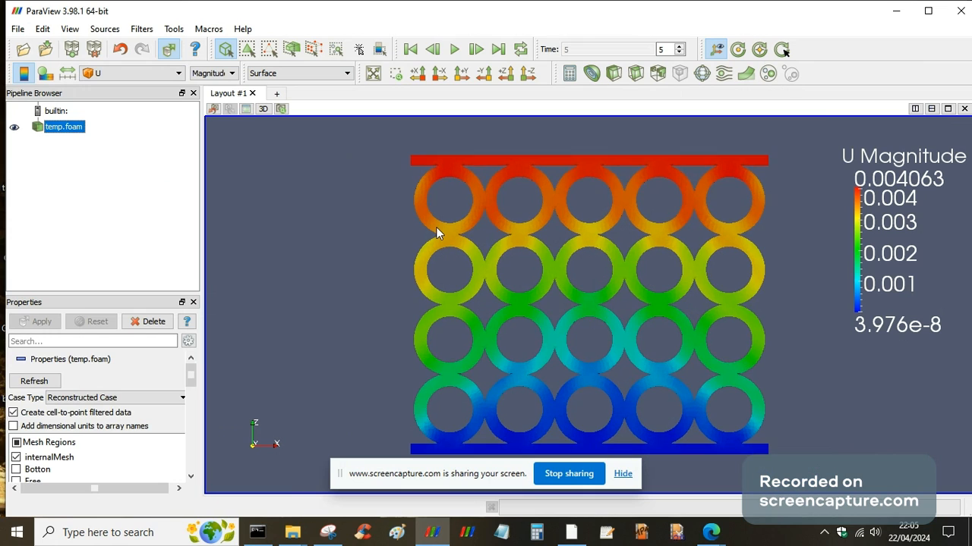
{"action": "mouse_move", "coordinate": [356, 205]}
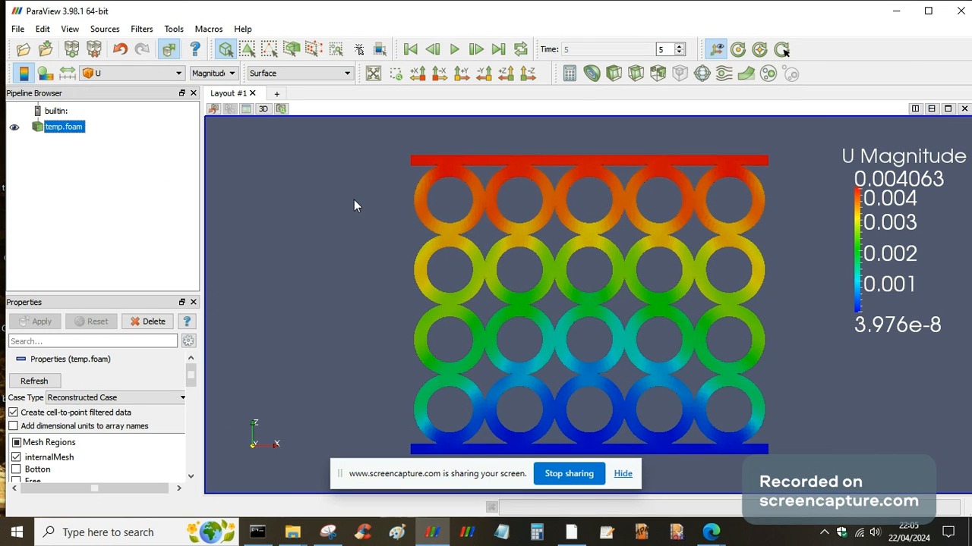
{"action": "mouse_move", "coordinate": [173, 28]}
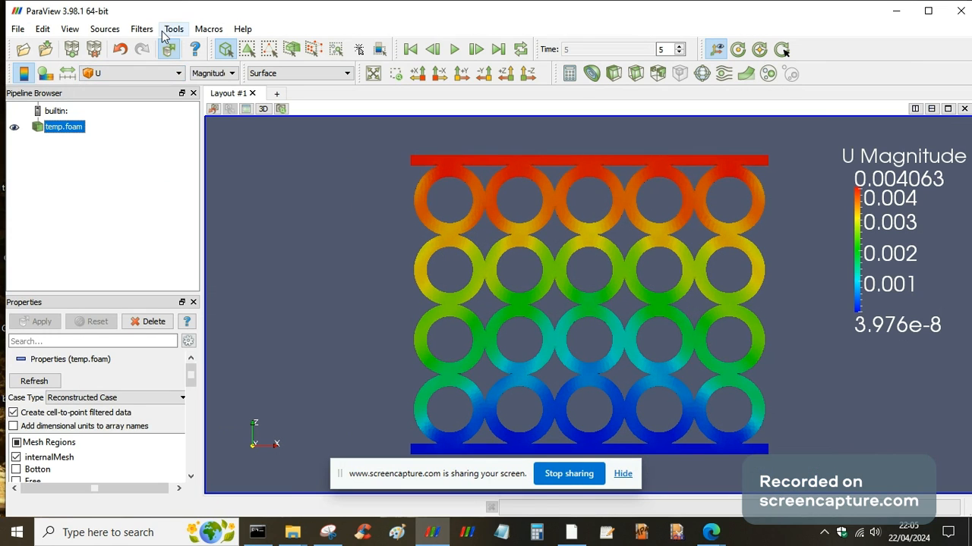
Step: Add a Warp By Vector filter using U with scale factor 1000
{"action": "left_click", "coordinate": [141, 29]}
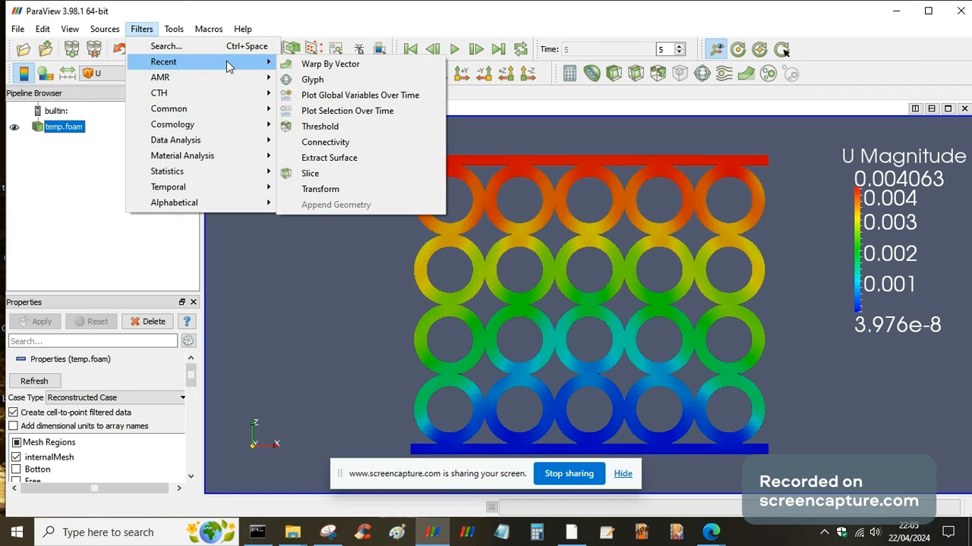
{"action": "left_click", "coordinate": [331, 64]}
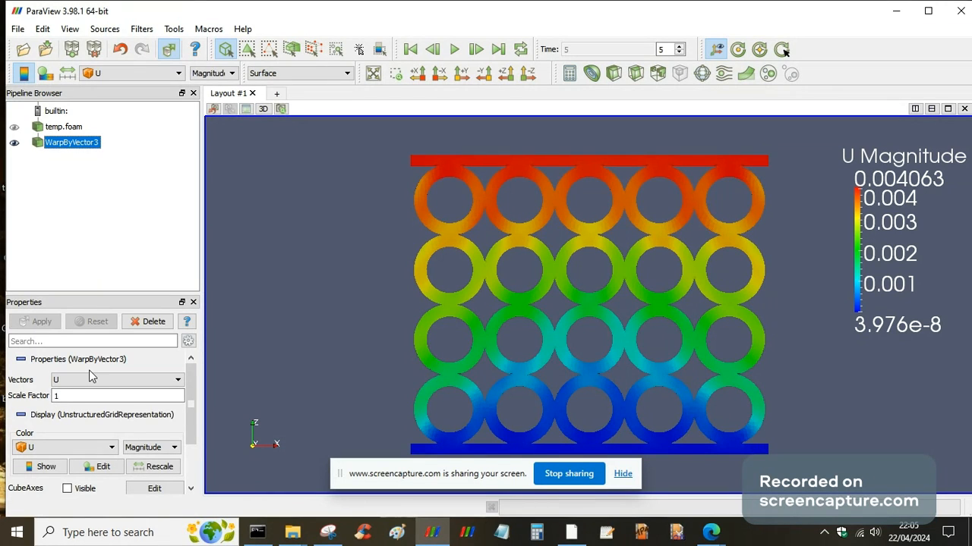
{"action": "left_click", "coordinate": [178, 380]}
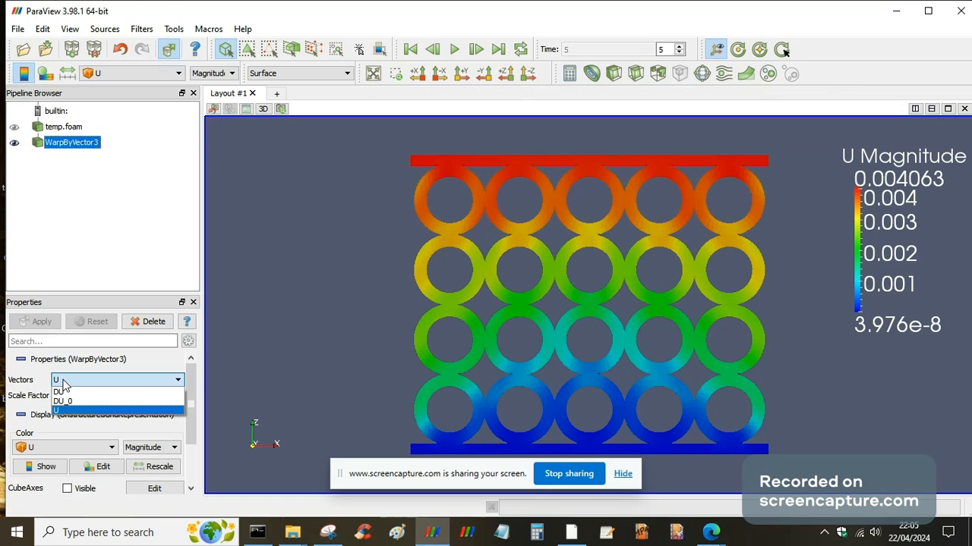
{"action": "left_click", "coordinate": [58, 410]}
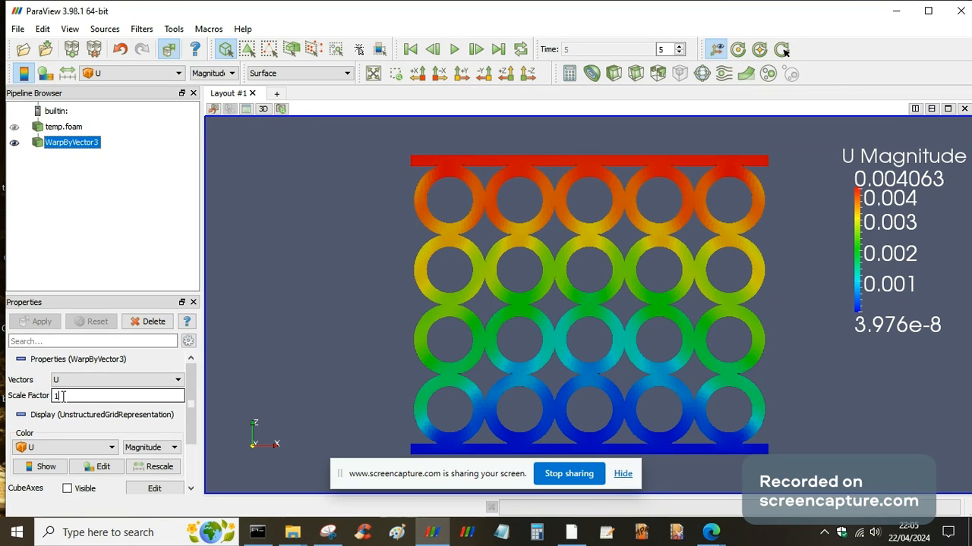
{"action": "type", "text": "10"}
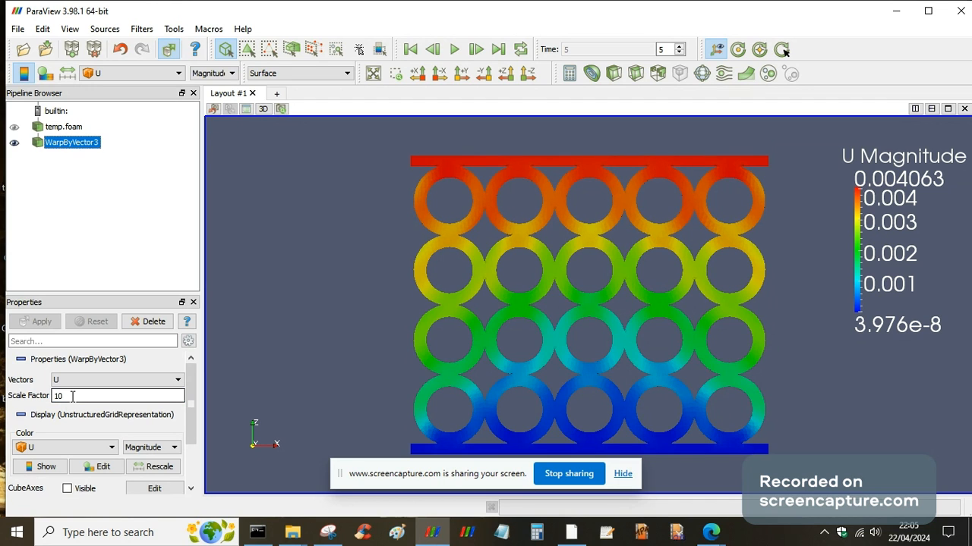
{"action": "type", "text": "1000"}
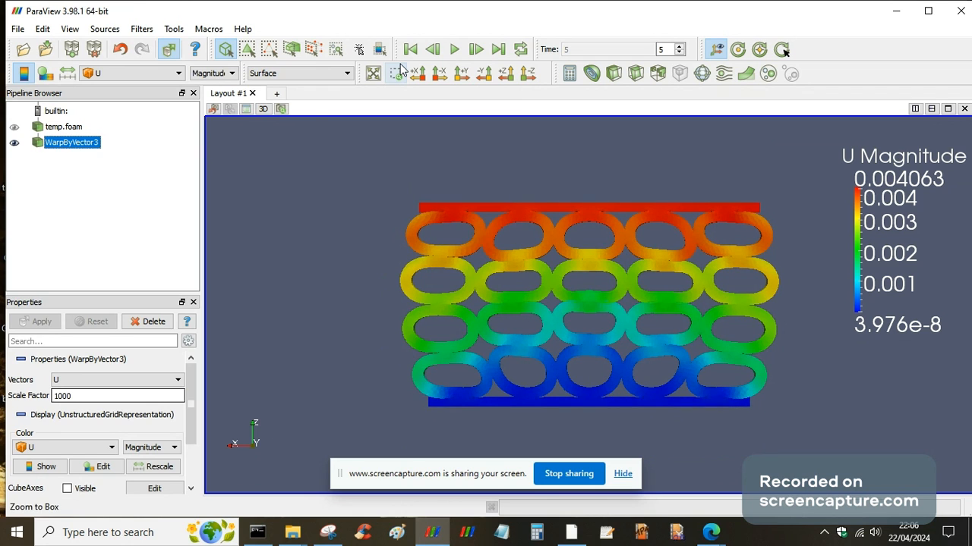
Step: Go back two frames, from time step 5 to time step 3
{"action": "left_click", "coordinate": [432, 50]}
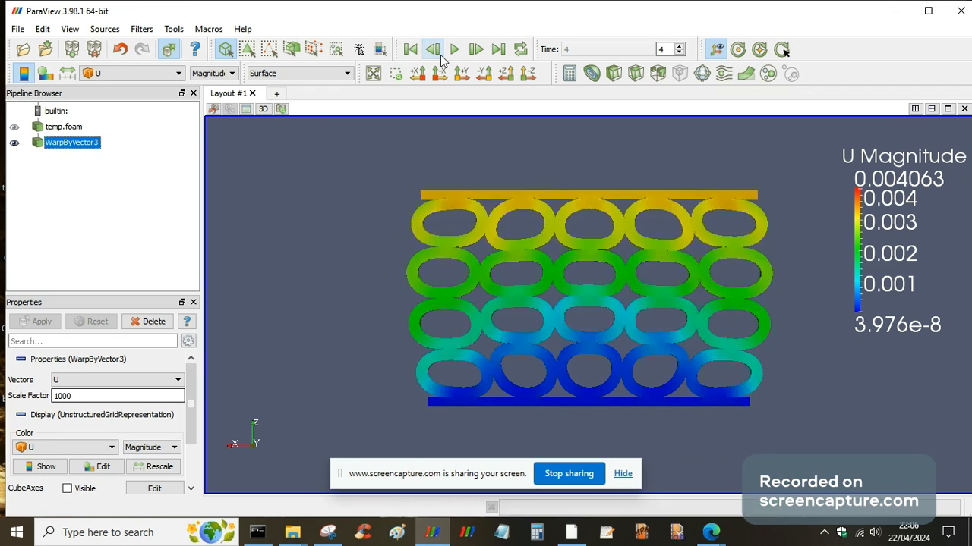
{"action": "left_click", "coordinate": [431, 49]}
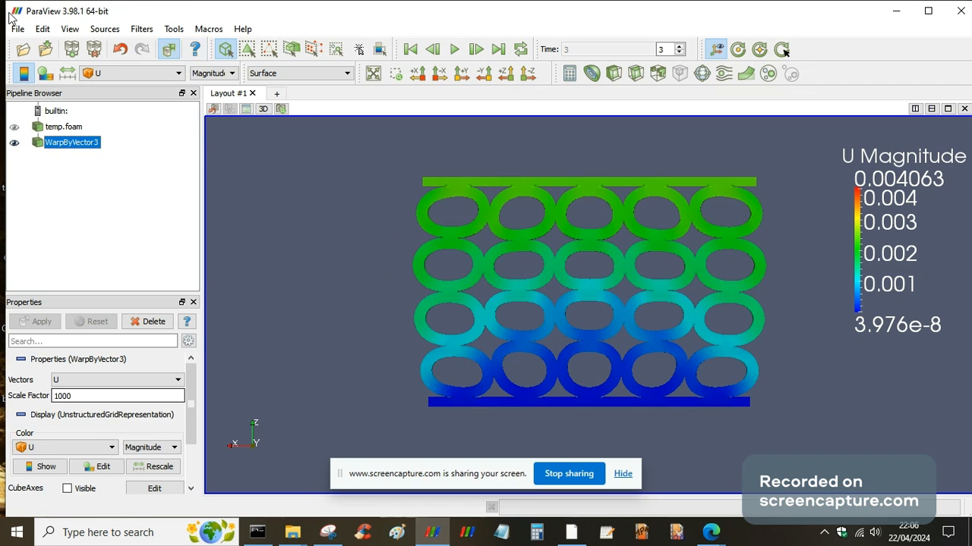
{"action": "mouse_move", "coordinate": [19, 33]}
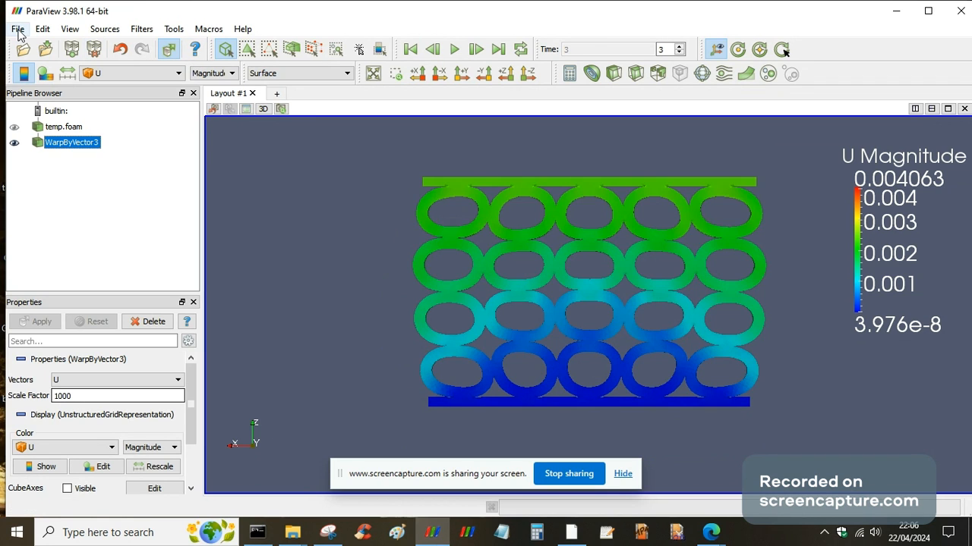
Step: Export the animation to warp.avi on the Desktop, overwriting the existing file
{"action": "left_click", "coordinate": [17, 29]}
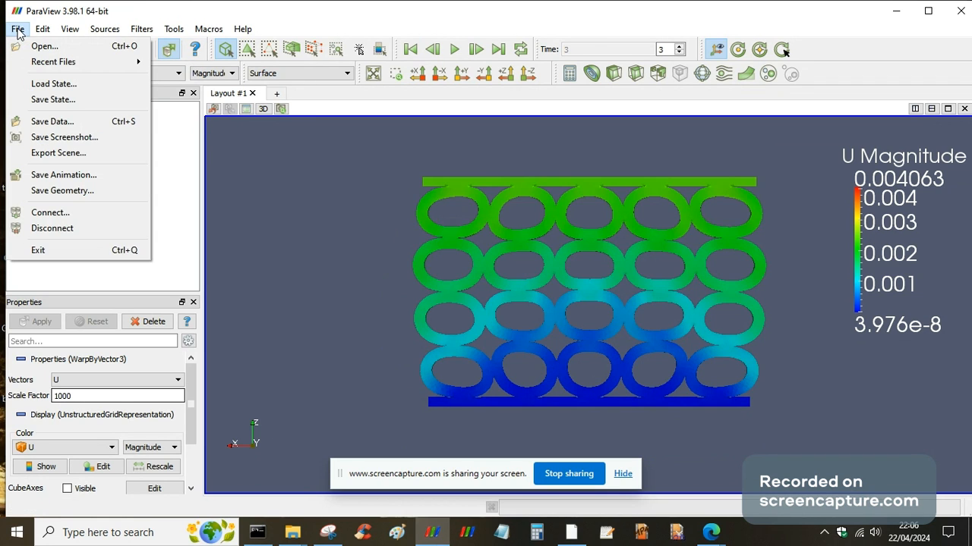
{"action": "mouse_move", "coordinate": [64, 175]}
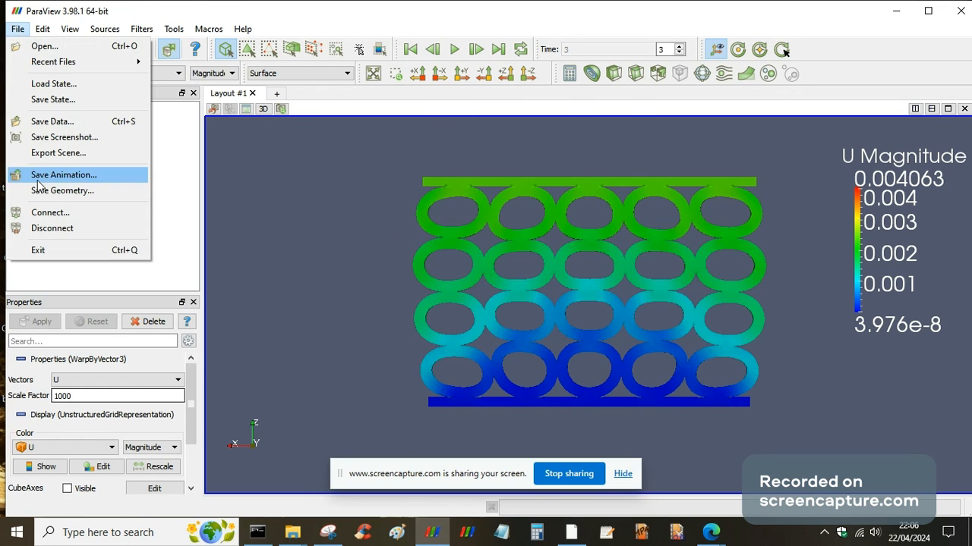
{"action": "left_click", "coordinate": [63, 174]}
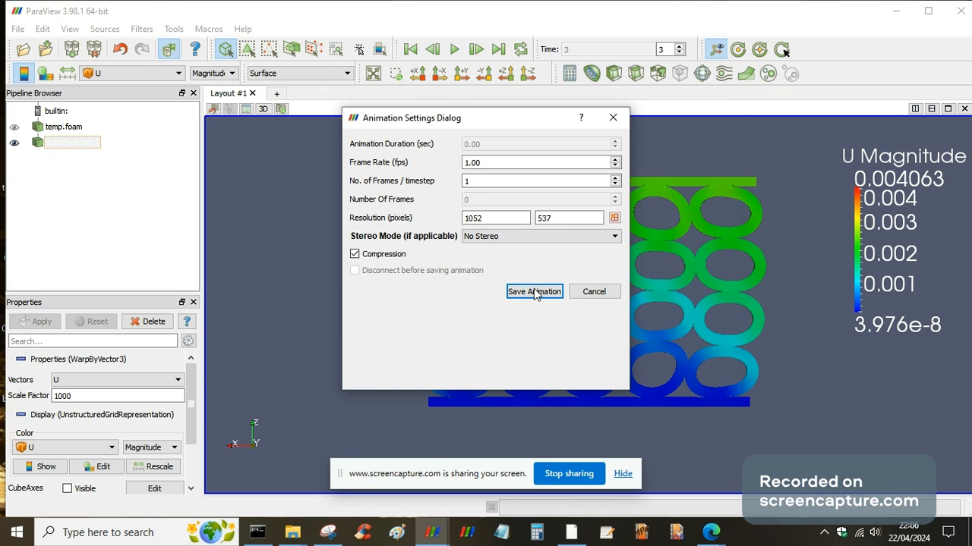
{"action": "left_click", "coordinate": [534, 292]}
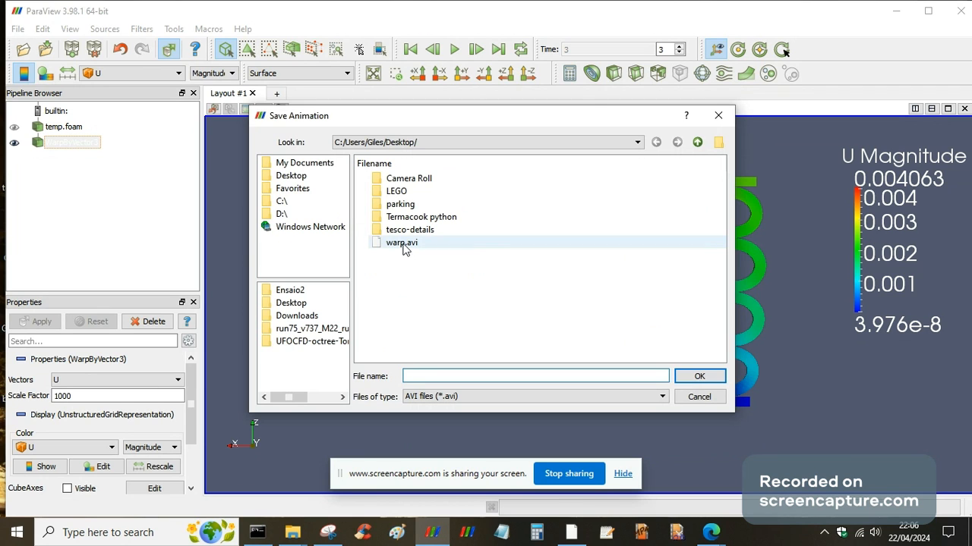
{"action": "left_click", "coordinate": [401, 242]}
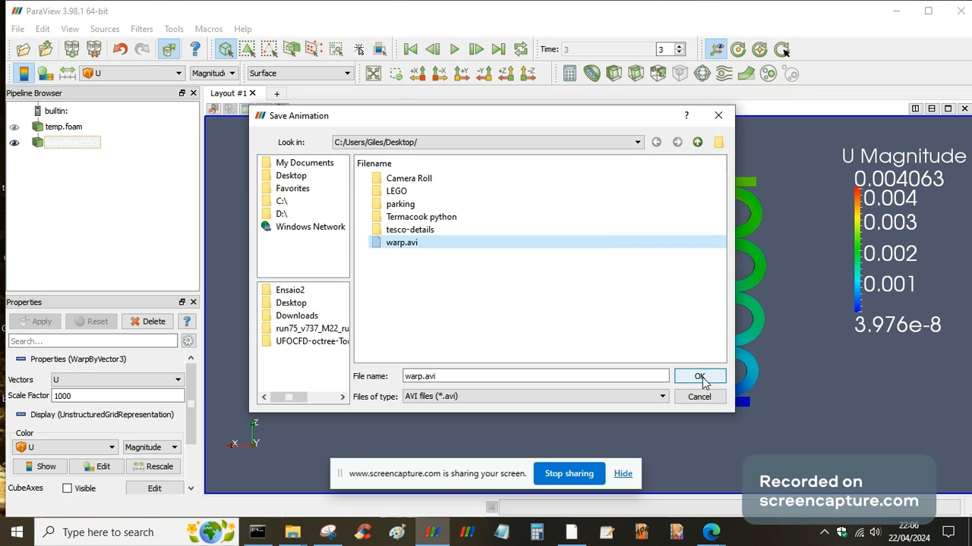
{"action": "left_click", "coordinate": [699, 377]}
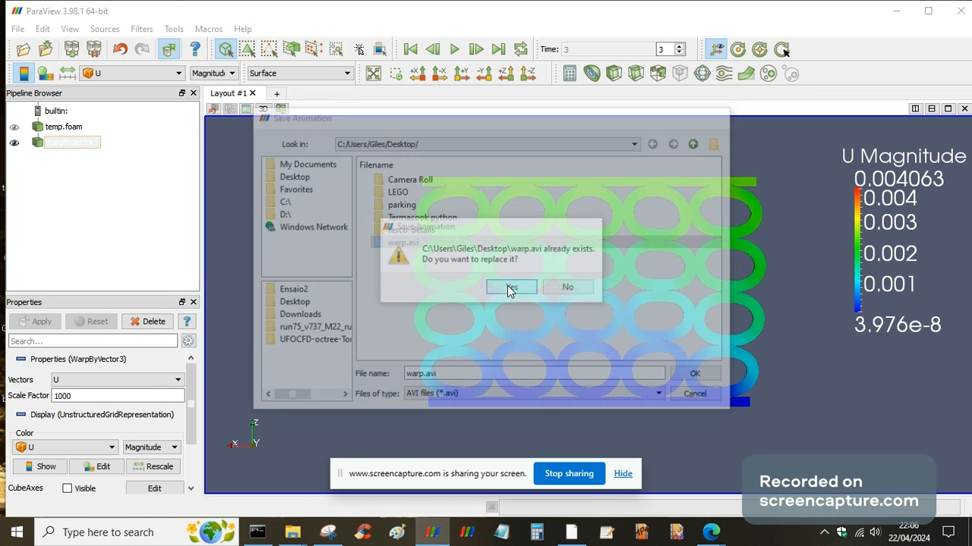
{"action": "left_click", "coordinate": [511, 287]}
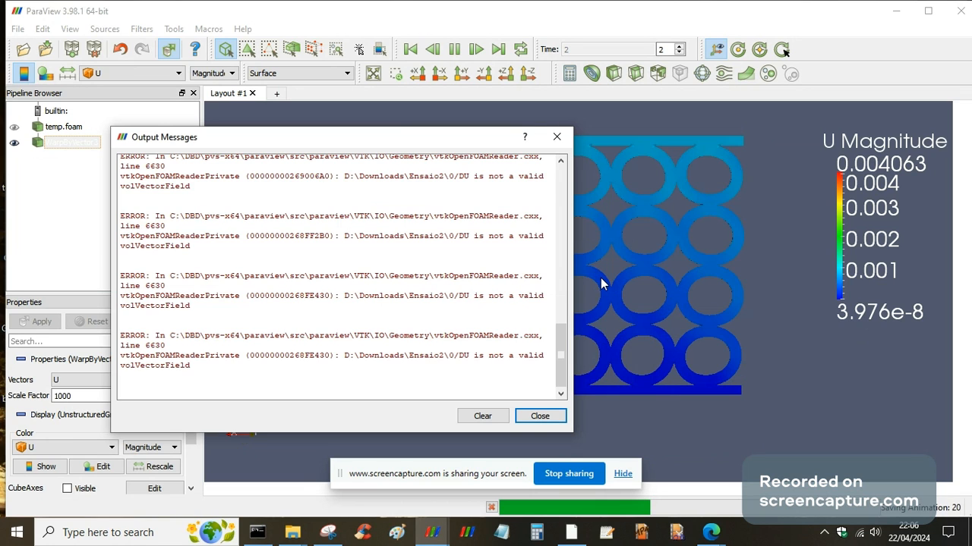
Step: Close the Output Messages window after the warp.avi export finishes
{"action": "left_click", "coordinate": [475, 48]}
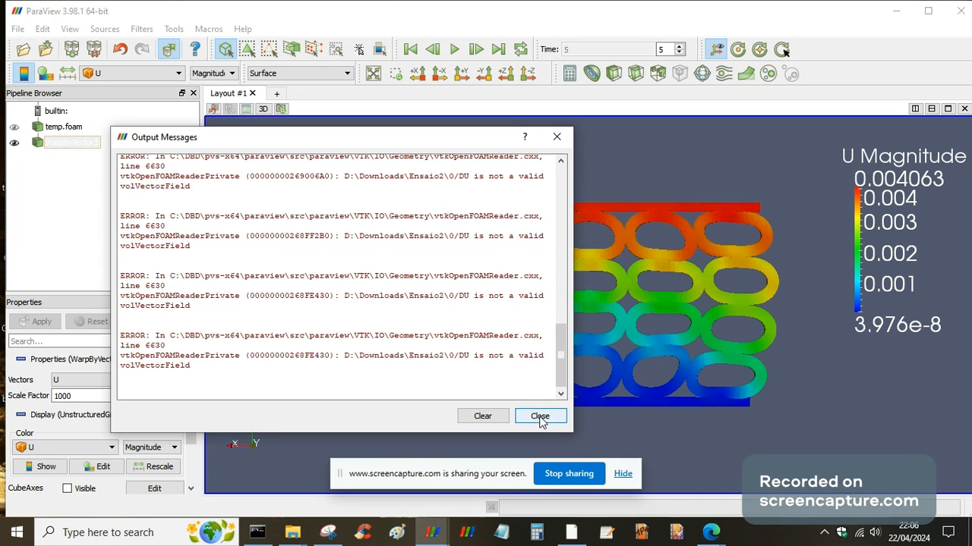
{"action": "left_click", "coordinate": [540, 416]}
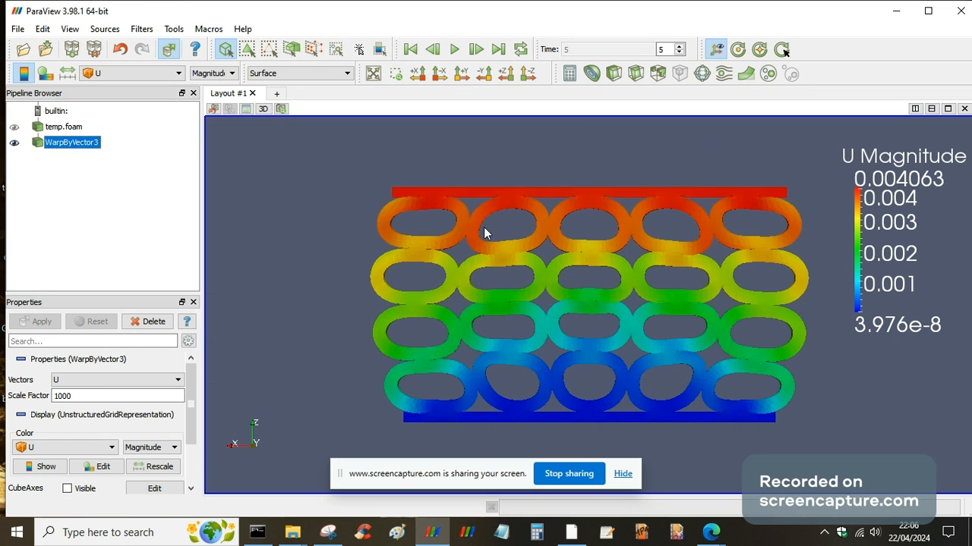
Step: Rotate the camera slightly to view the warped tube bank at an angle
{"action": "left_click_drag", "start_coordinate": [486, 232], "coordinate": [459, 236]}
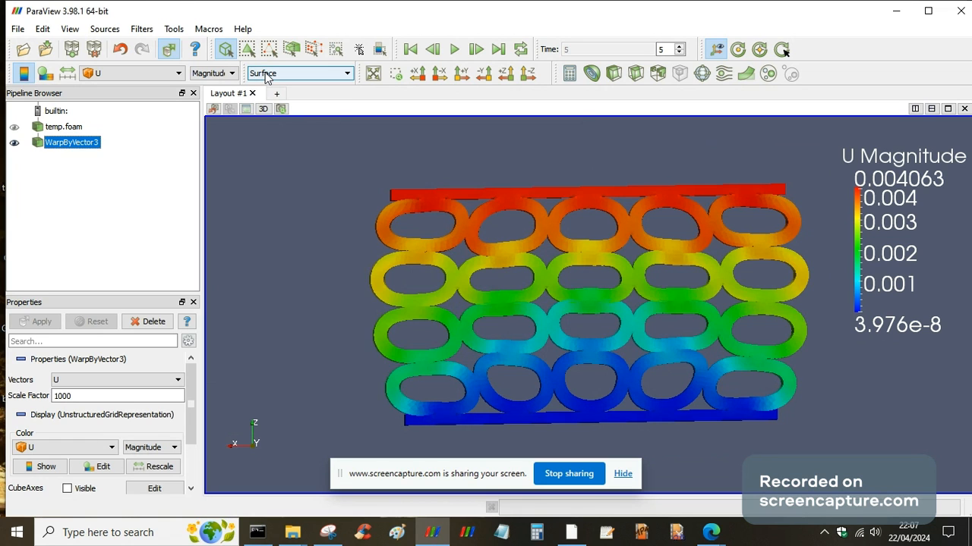
{"action": "mouse_move", "coordinate": [702, 73]}
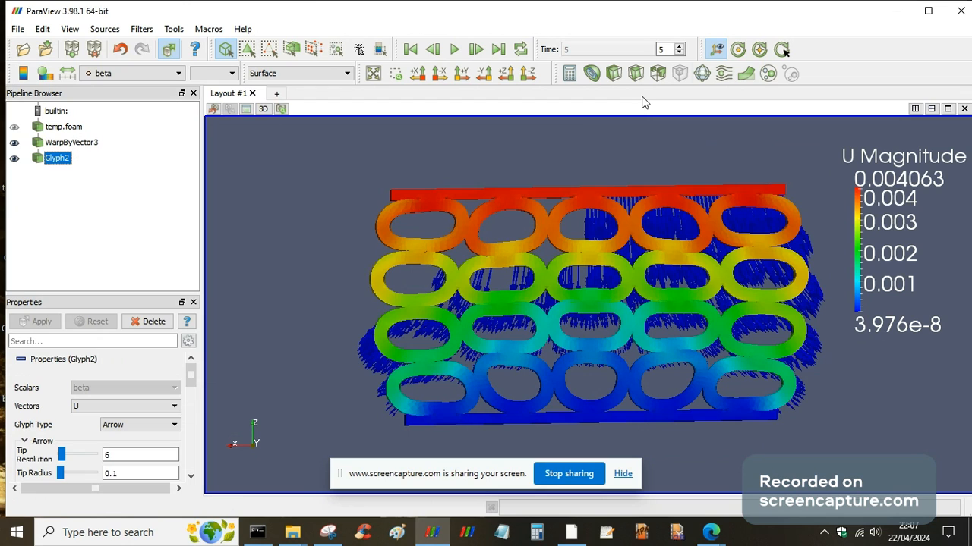
{"action": "mouse_move", "coordinate": [700, 74]}
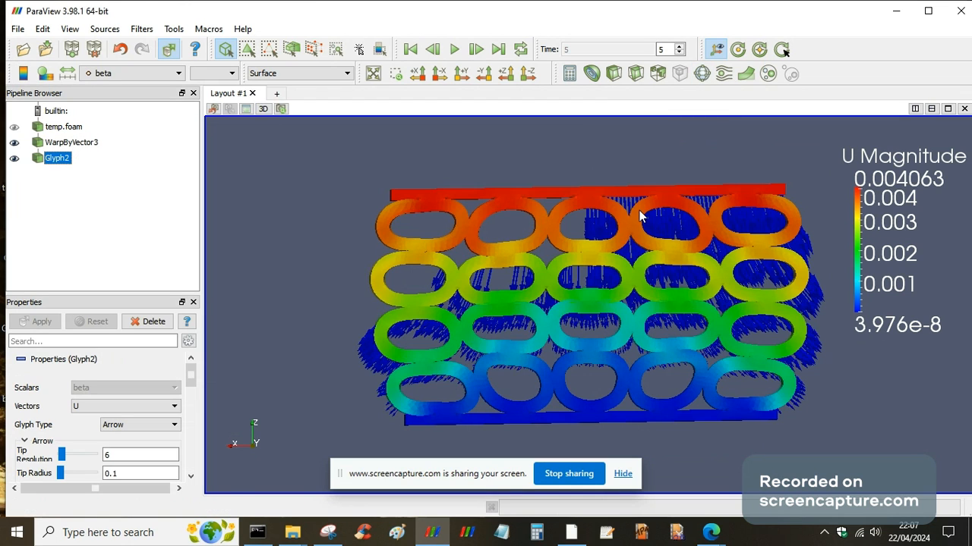
{"action": "mouse_move", "coordinate": [614, 248]}
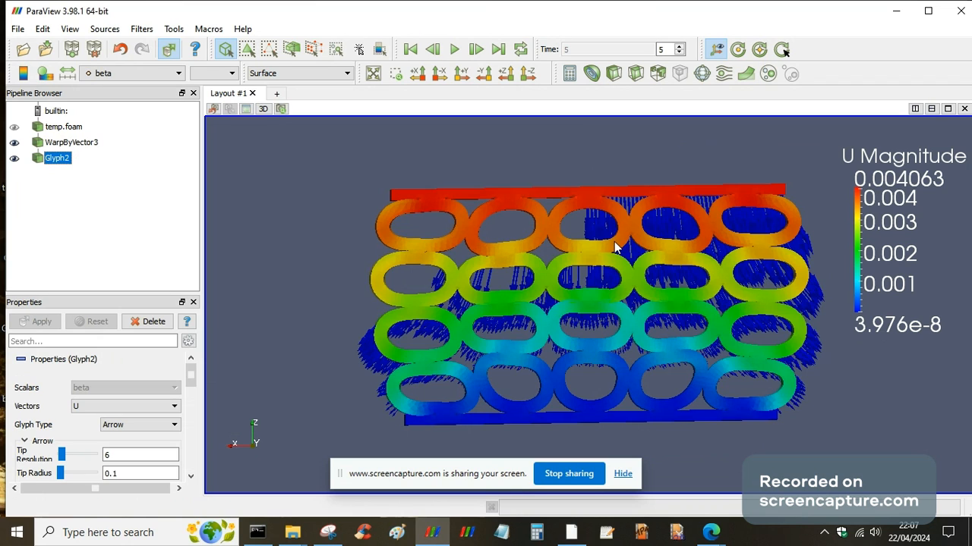
{"action": "mouse_move", "coordinate": [641, 186]}
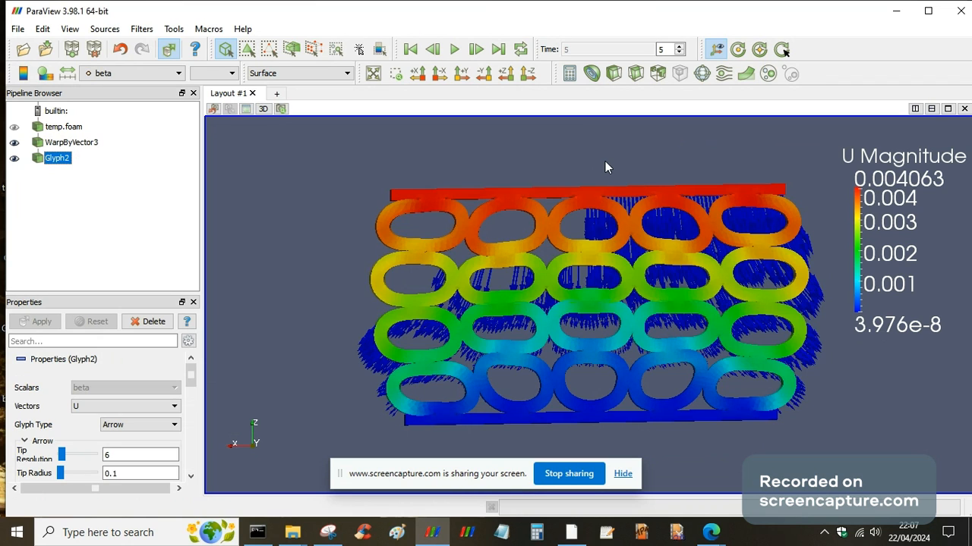
{"action": "mouse_move", "coordinate": [465, 283]}
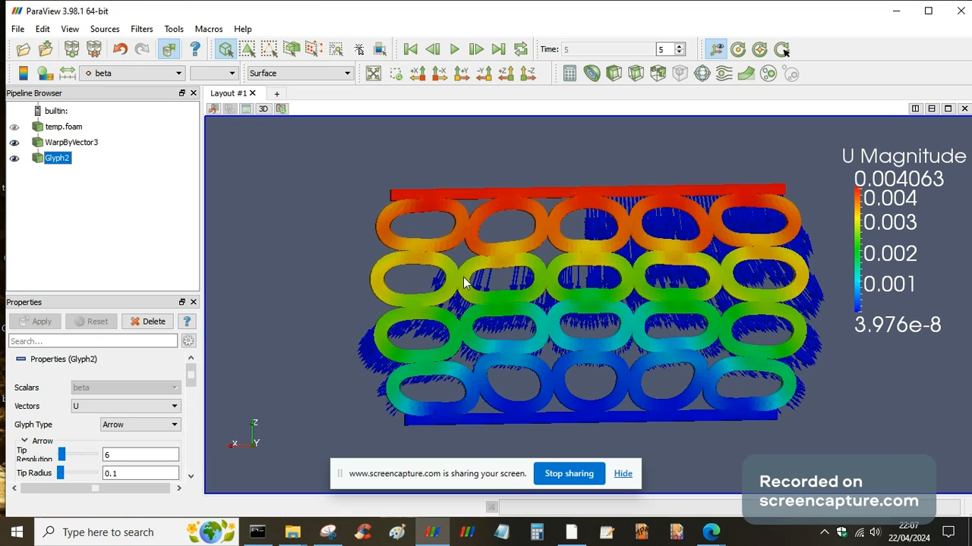
{"action": "mouse_move", "coordinate": [357, 239]}
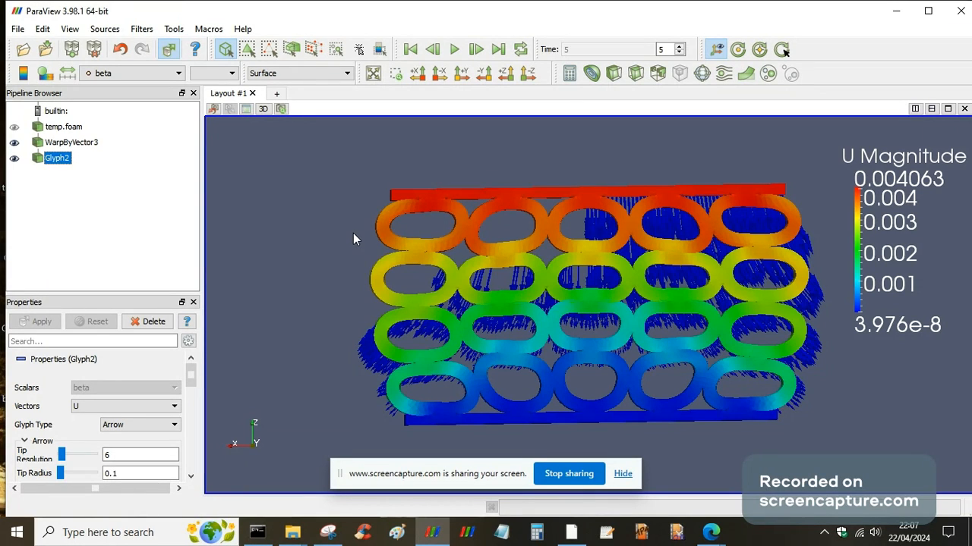
{"action": "mouse_move", "coordinate": [303, 321]}
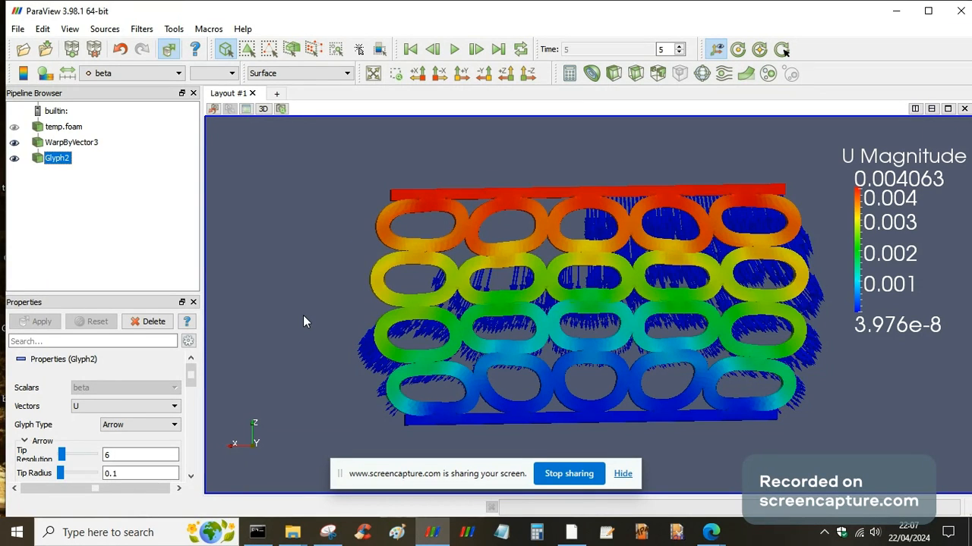